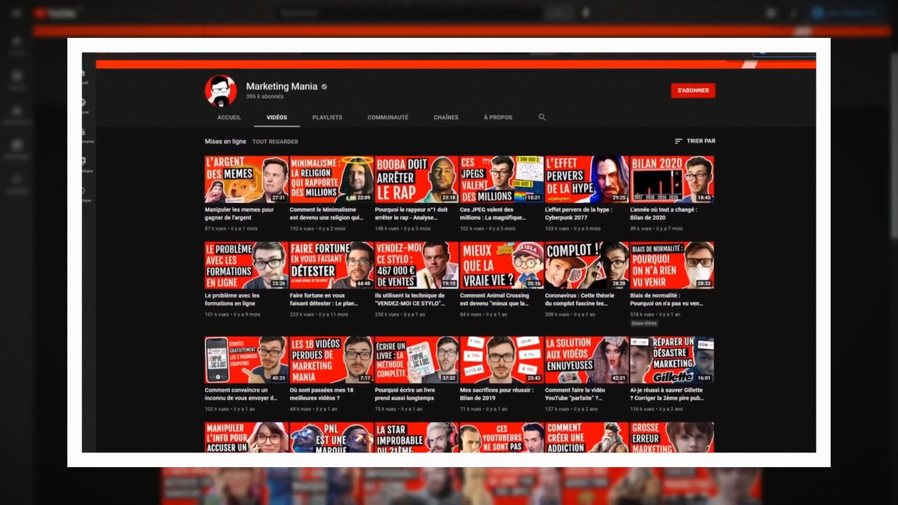
scroll(up, 3)
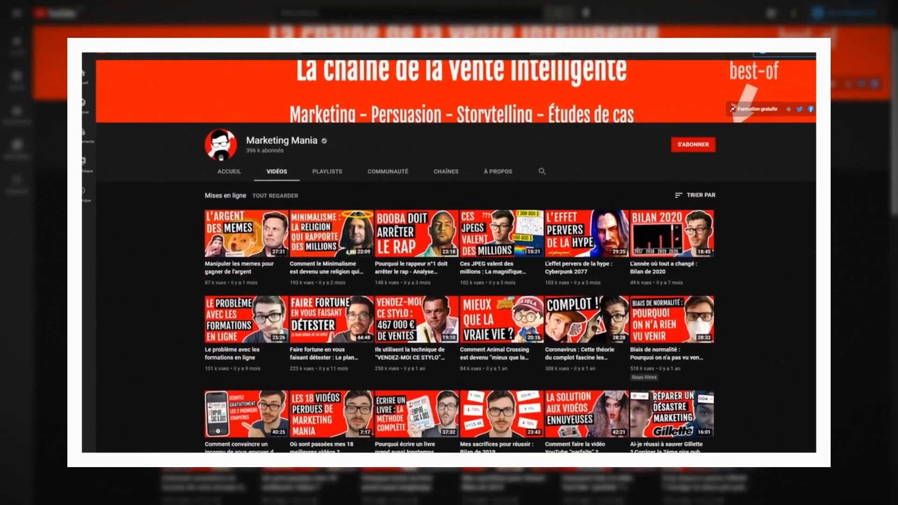